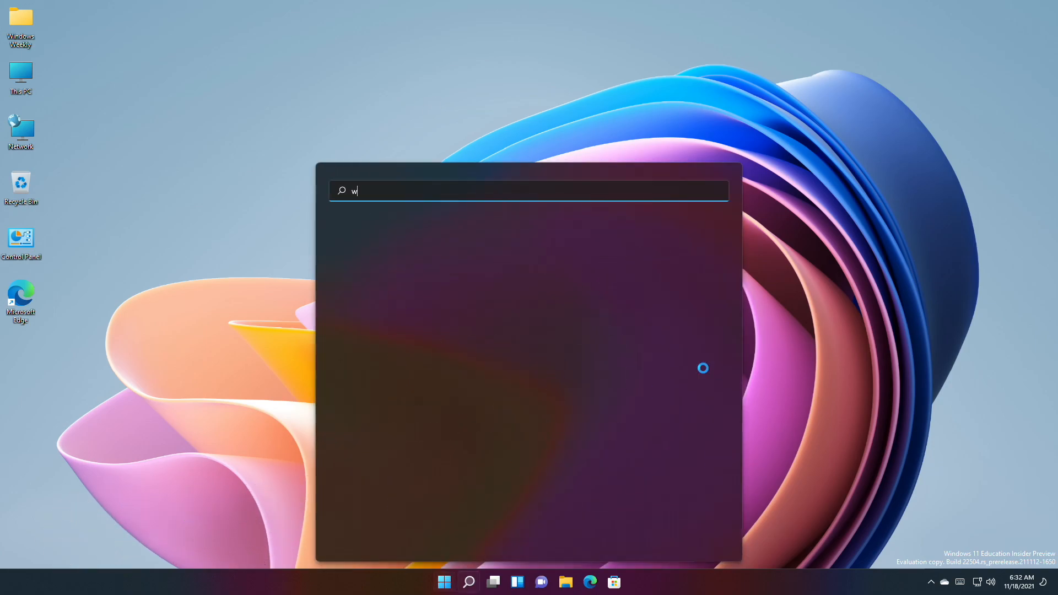
# Step: Run winver to confirm Dev build 22504.1000, then dismiss the About Windows dialog
pyautogui.press('Return')
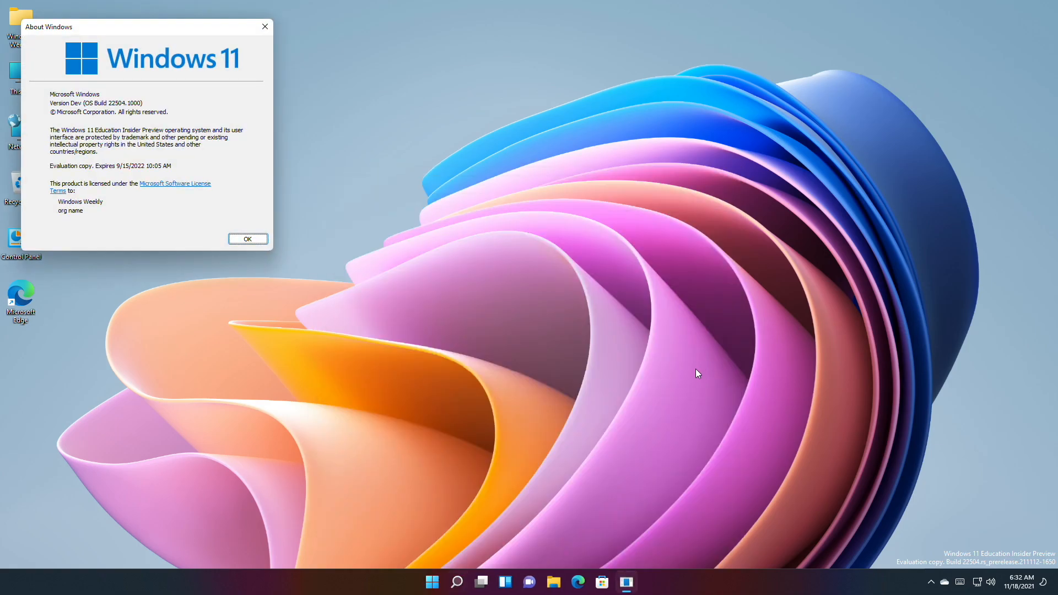
pyautogui.moveTo(128, 100)
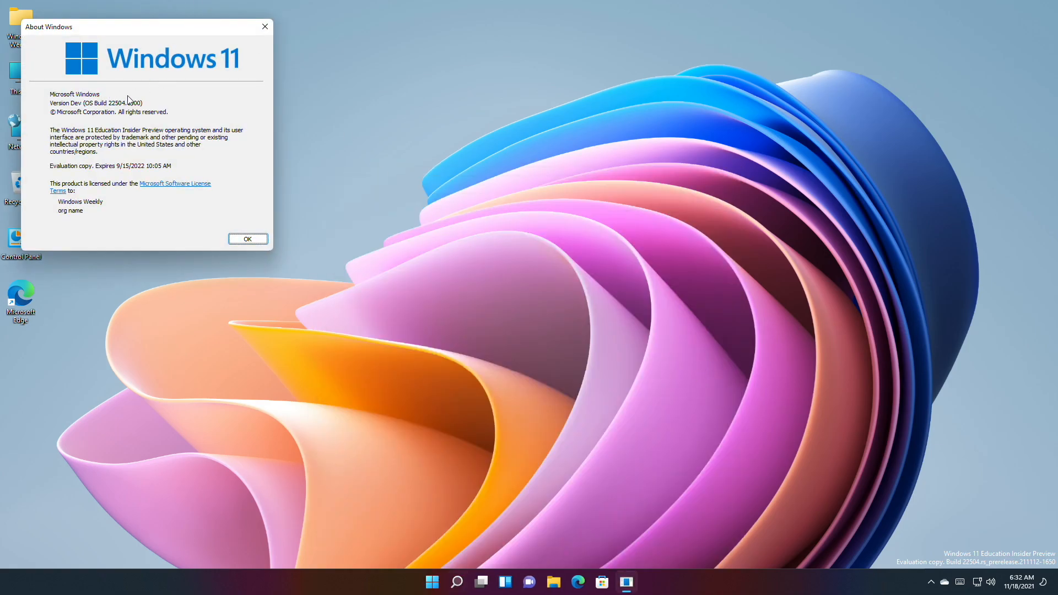
pyautogui.click(432, 582)
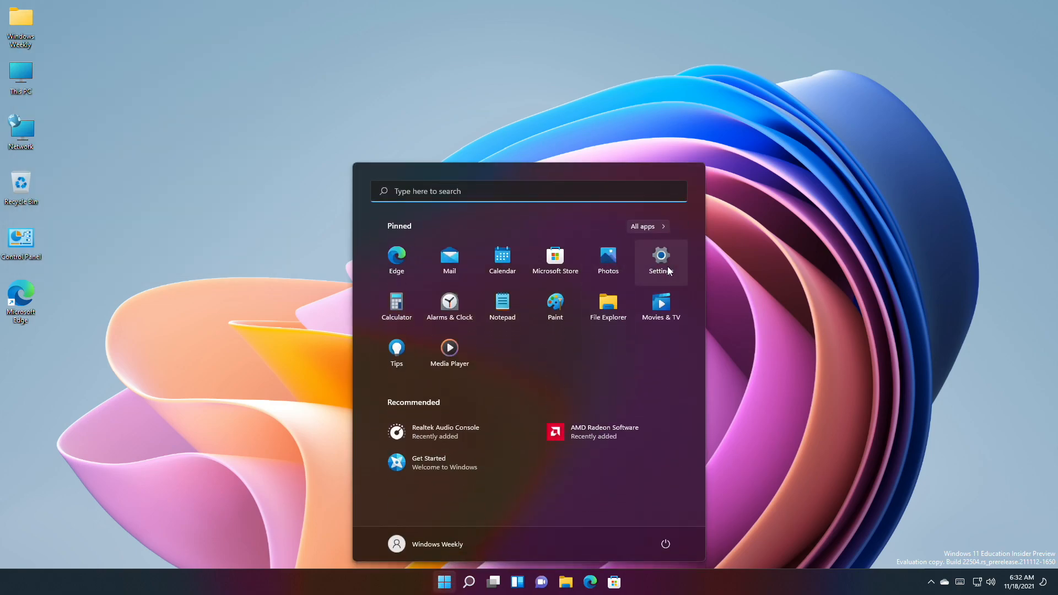
# Step: Switch the touch keyboard theme to Blue-green under Personalization > Touch keyboard
pyautogui.click(660, 260)
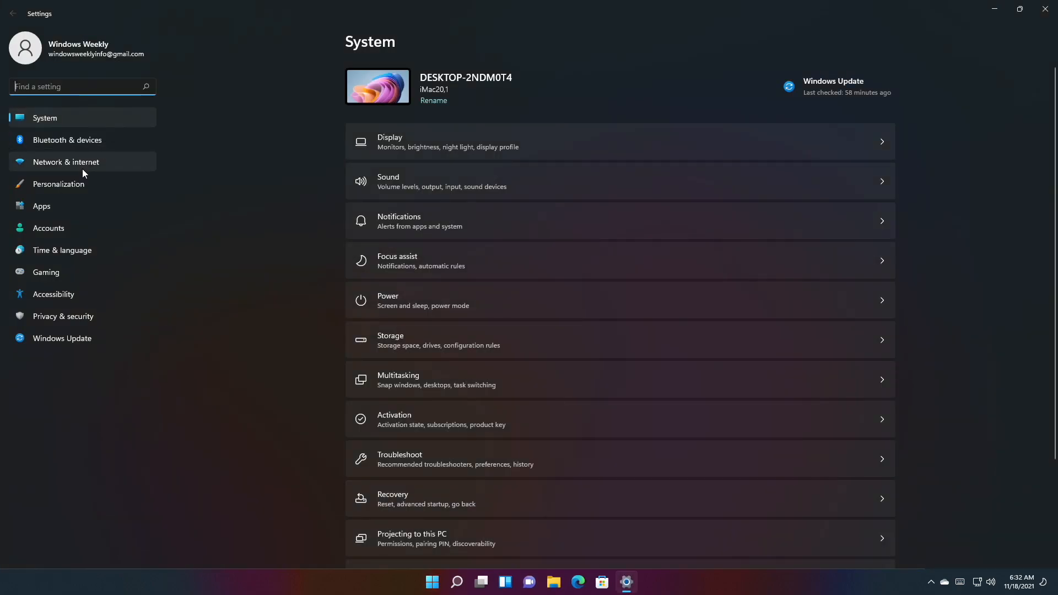
pyautogui.click(59, 184)
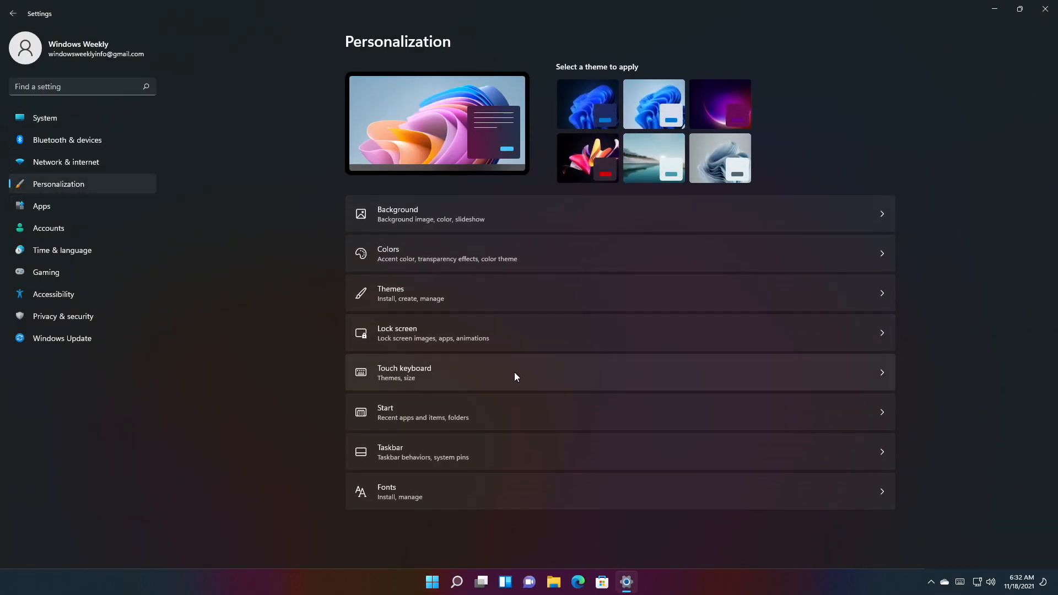
pyautogui.click(404, 372)
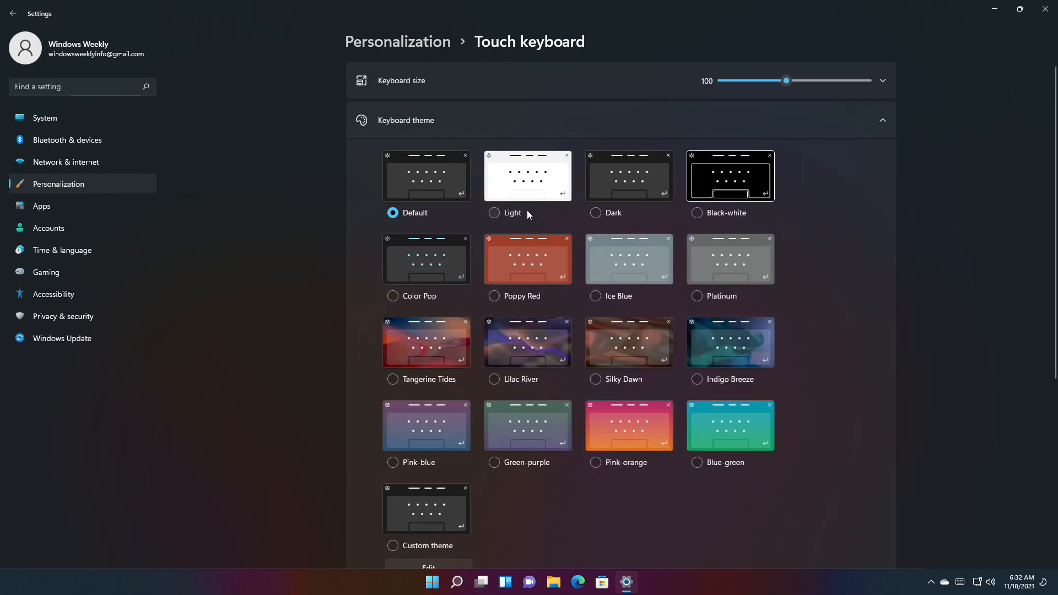
pyautogui.click(493, 213)
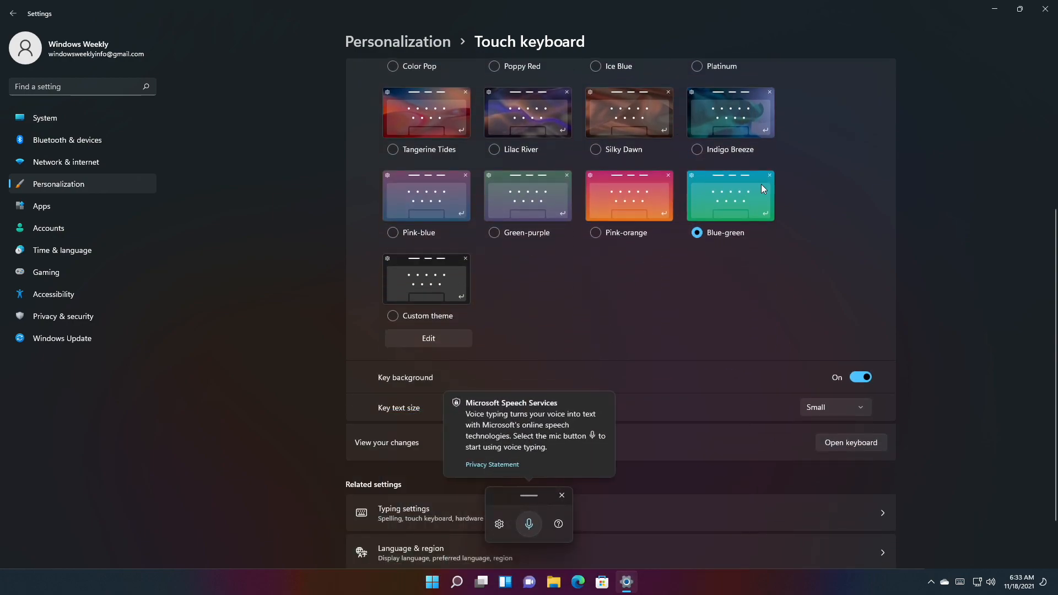
pyautogui.moveTo(525, 488)
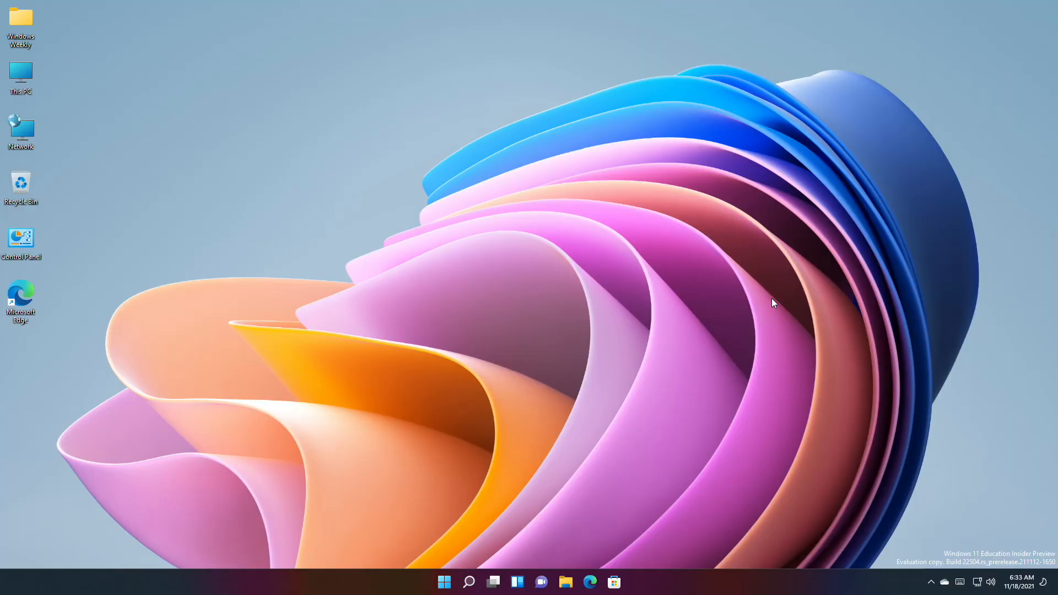
# Step: Search the emoji panel for 'family' to locate the family emoji
pyautogui.press('Win+V')
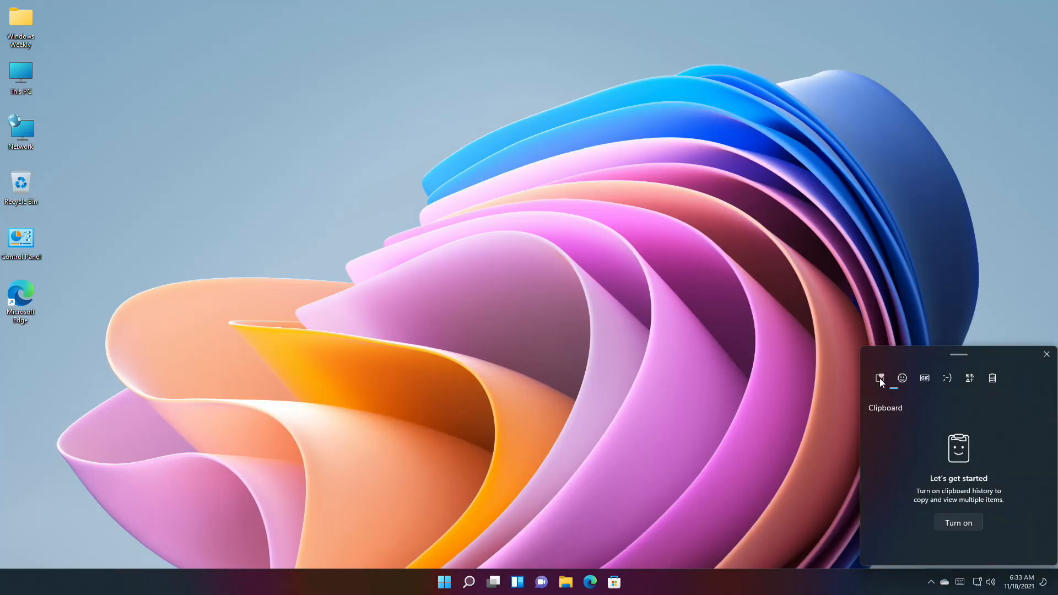
pyautogui.click(902, 378)
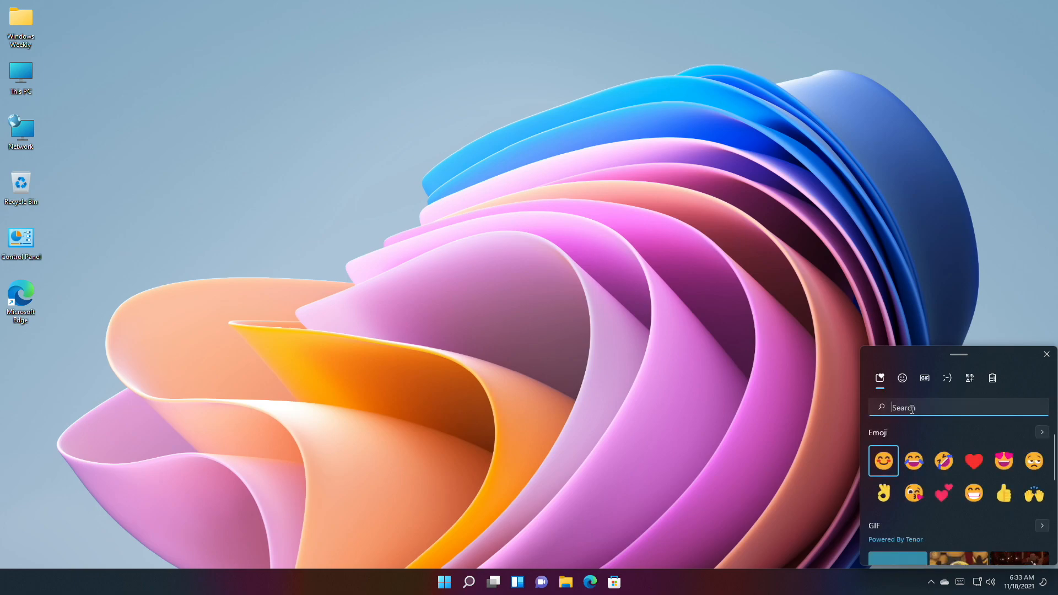
pyautogui.write('fami')
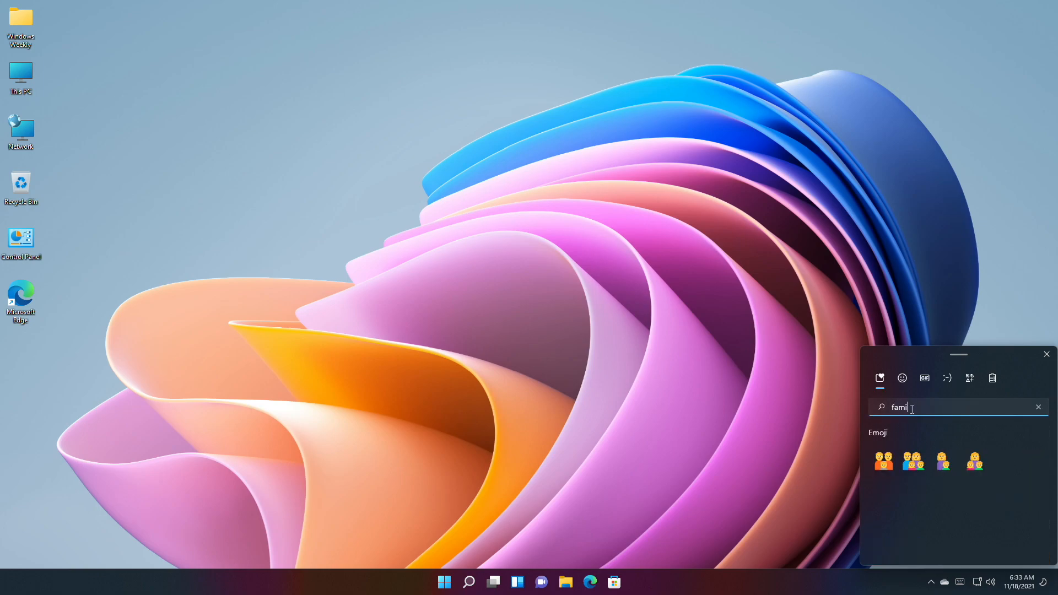
pyautogui.write('ly')
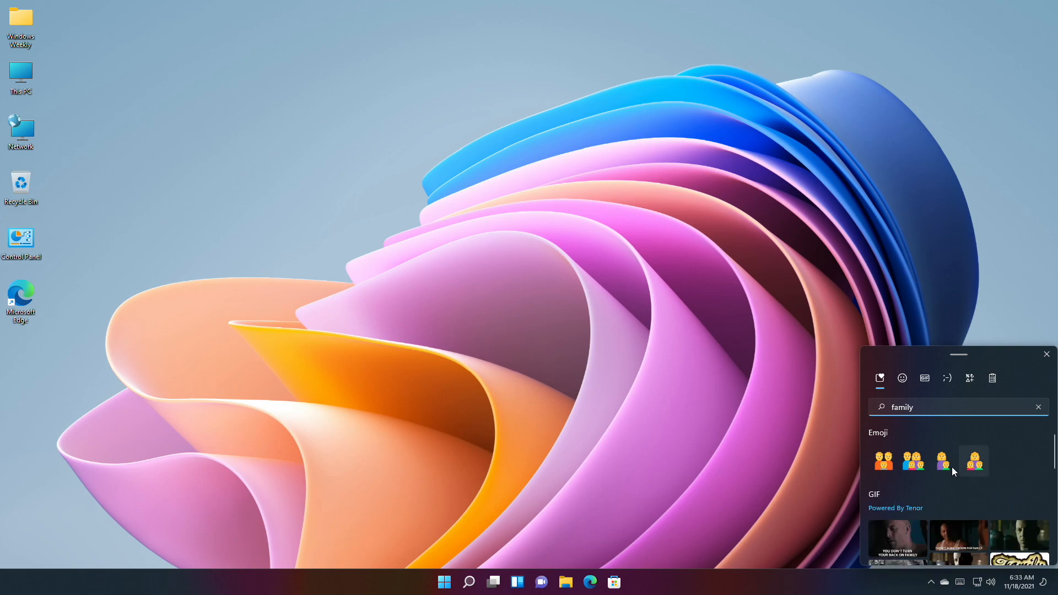
pyautogui.moveTo(871, 485)
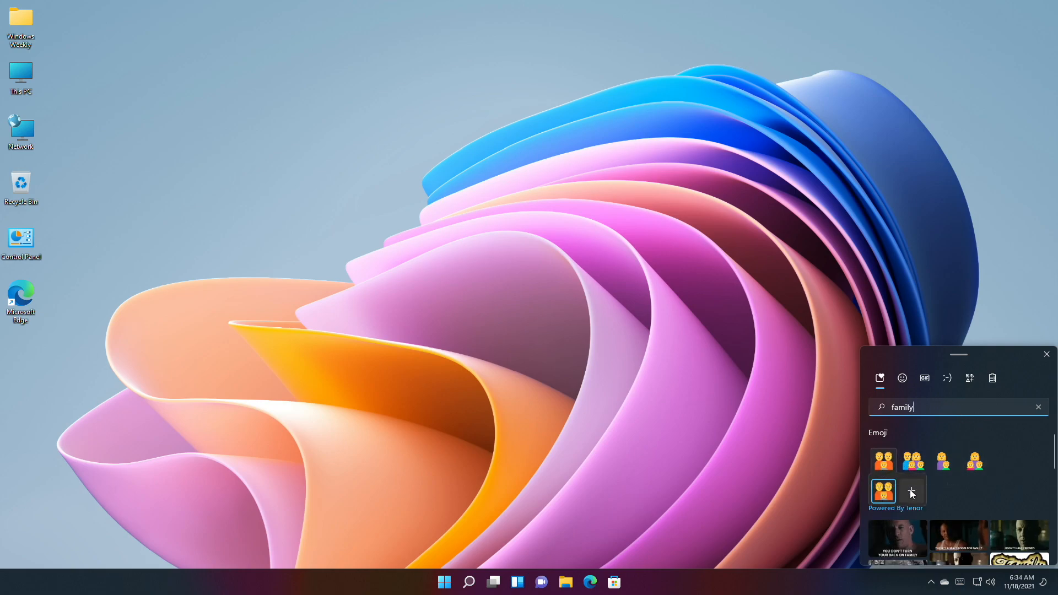
# Step: Assign individual skin tones to each family member, then close the emoji panel
pyautogui.click(912, 490)
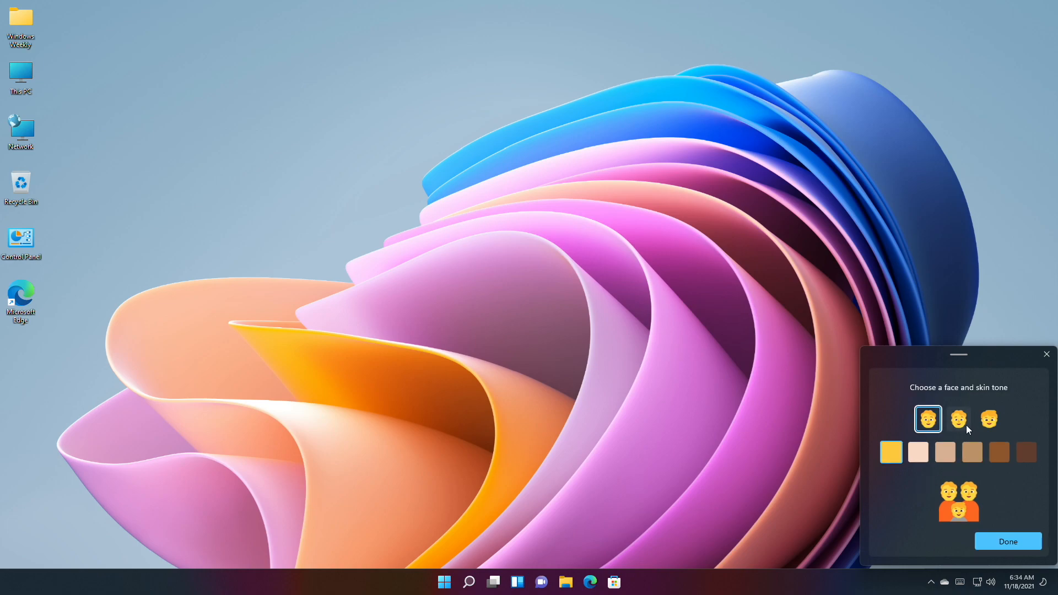
pyautogui.click(999, 452)
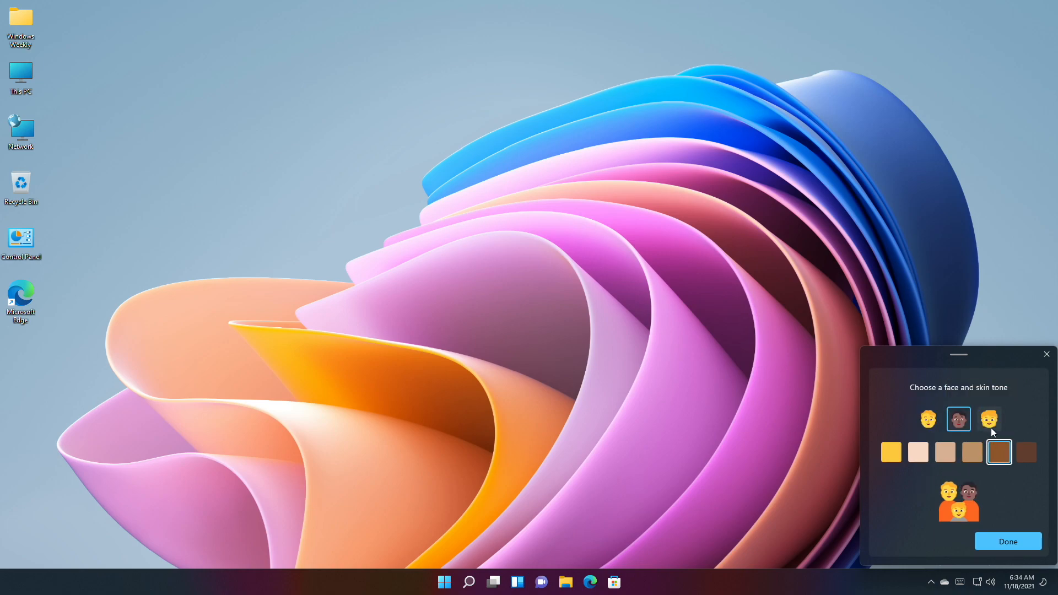
pyautogui.click(928, 419)
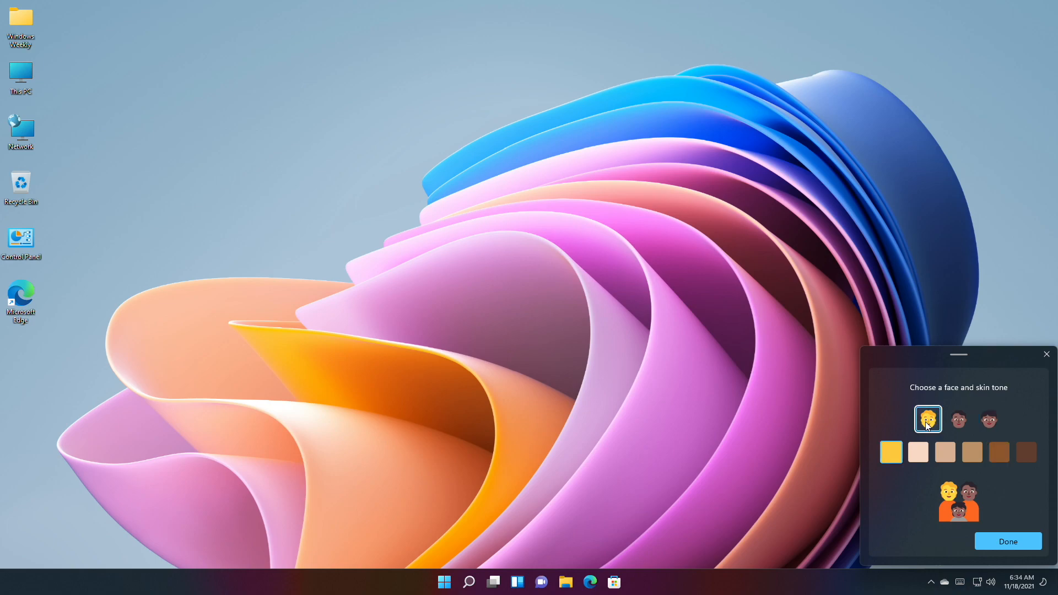
pyautogui.click(918, 452)
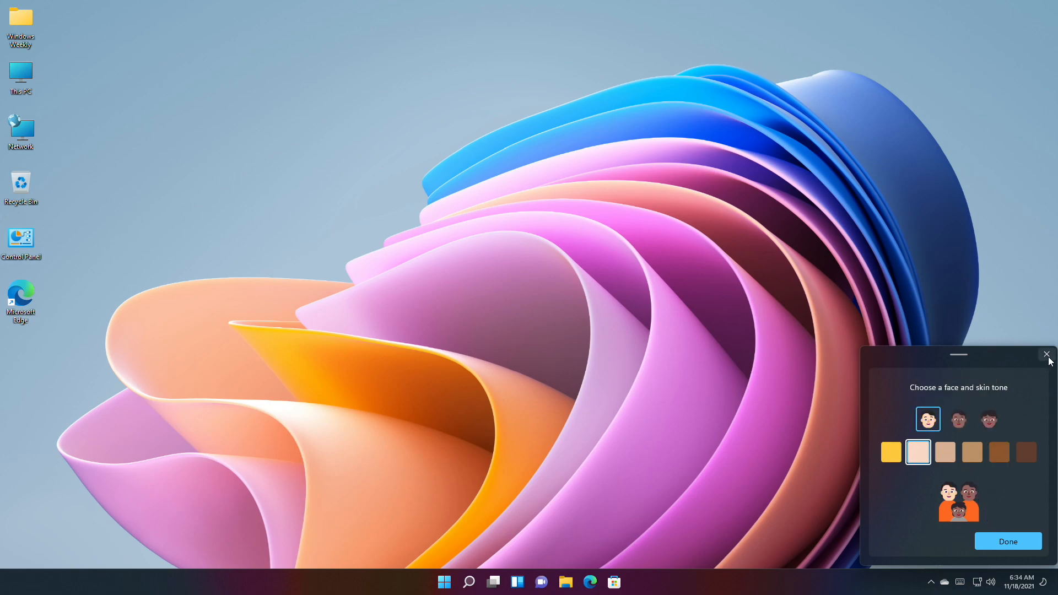
pyautogui.moveTo(1048, 371)
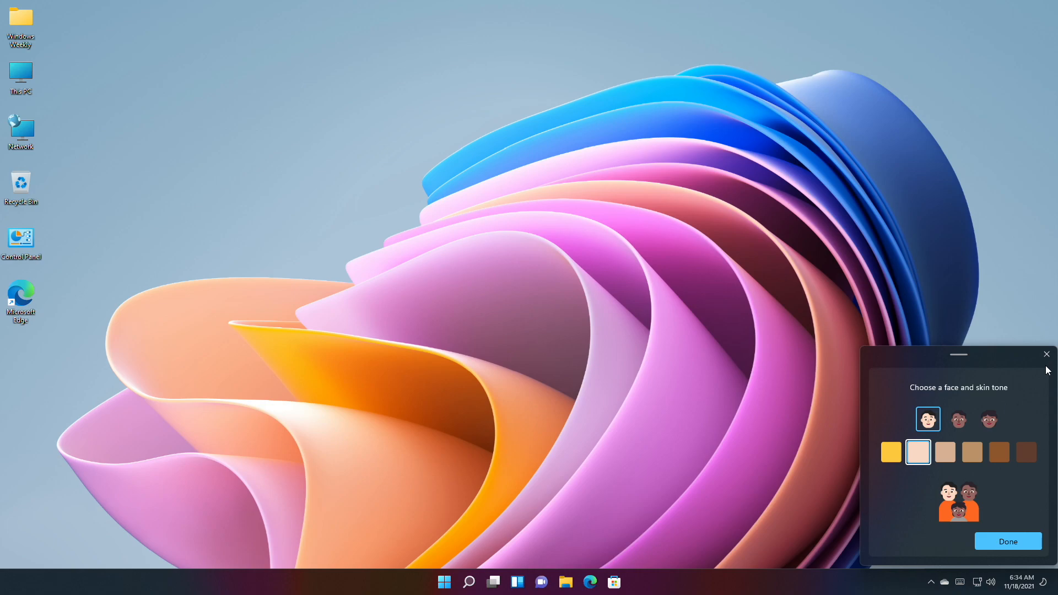
pyautogui.click(1046, 354)
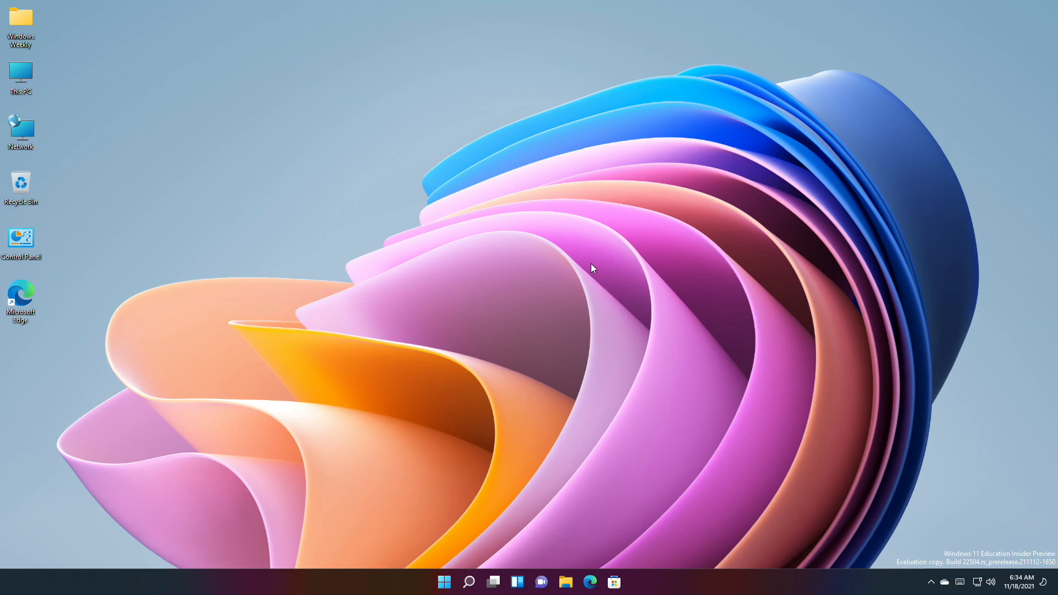
pyautogui.press('Win+Alt+k')
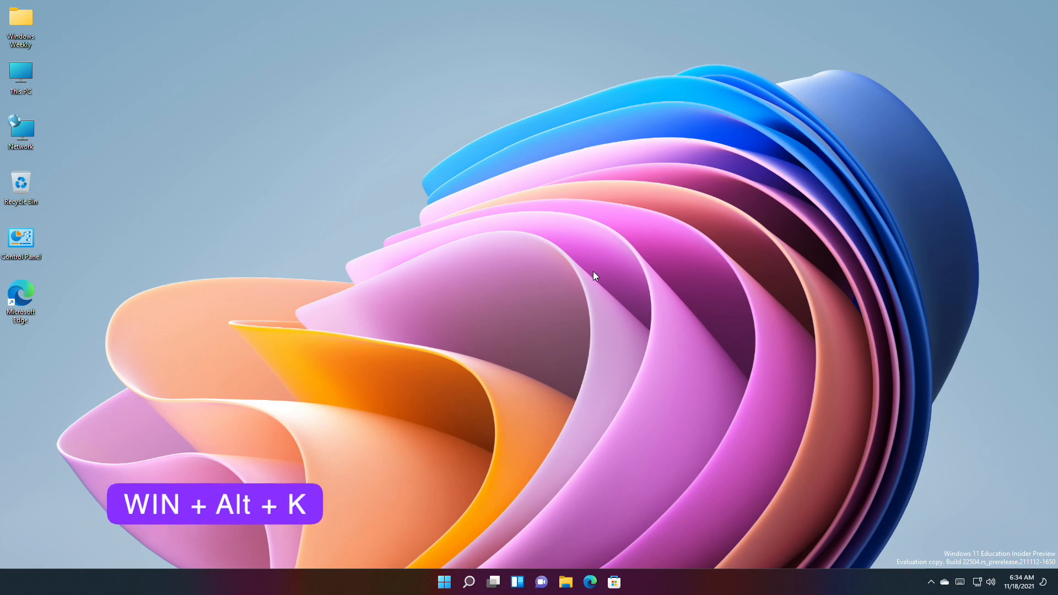
pyautogui.moveTo(566, 490)
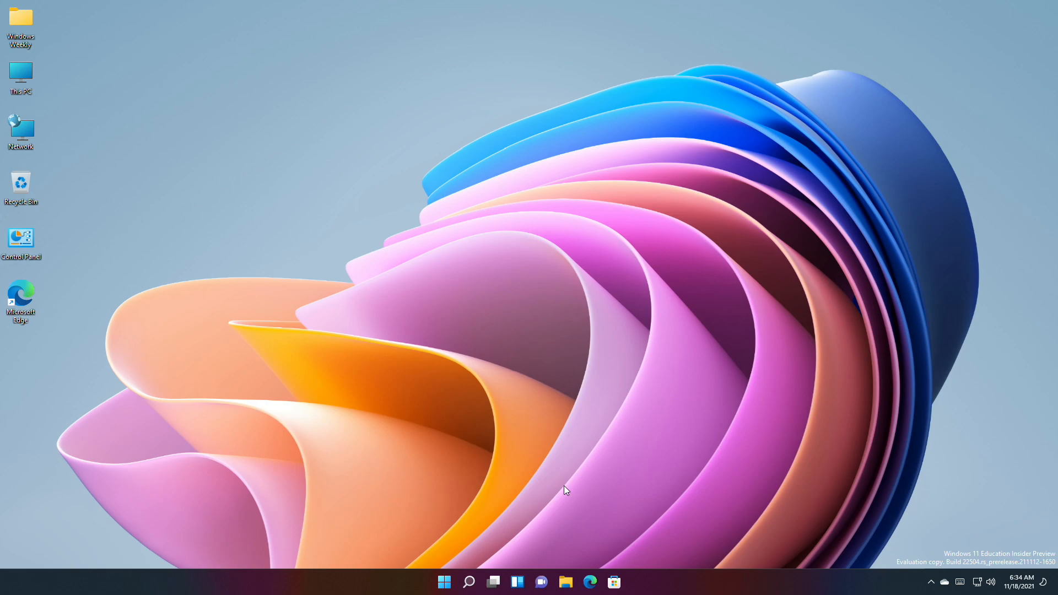
pyautogui.moveTo(565, 490)
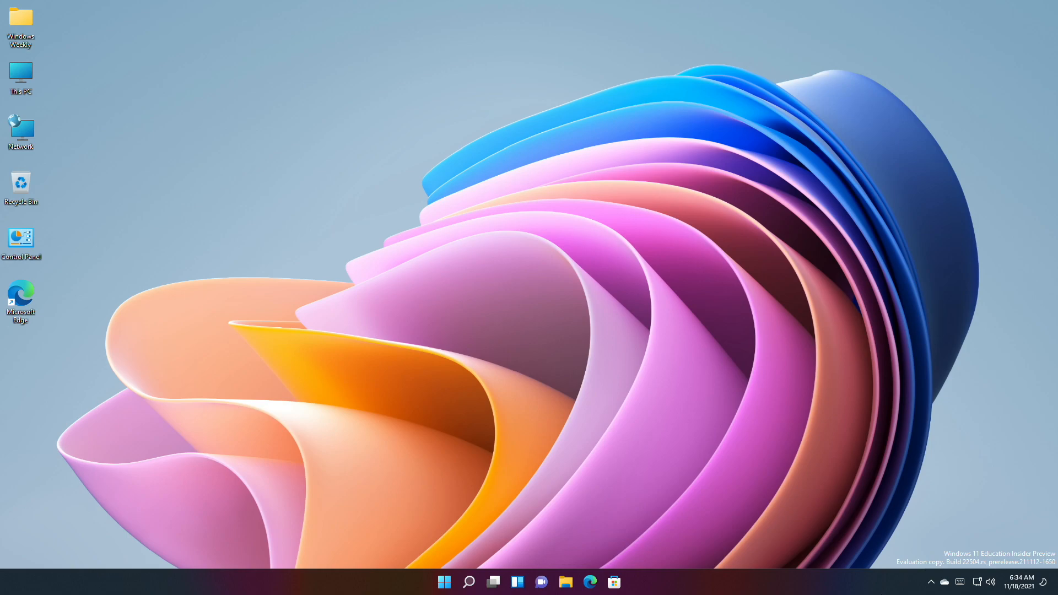
pyautogui.moveTo(773, 357)
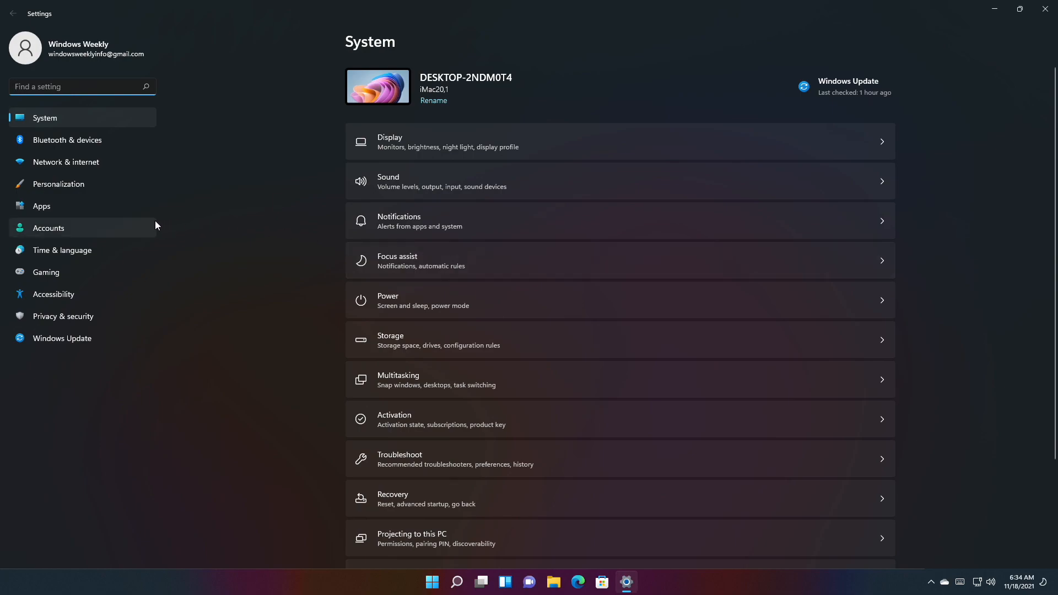
# Step: Show the Accessibility settings page with mouse pointer and touch options
pyautogui.click(53, 294)
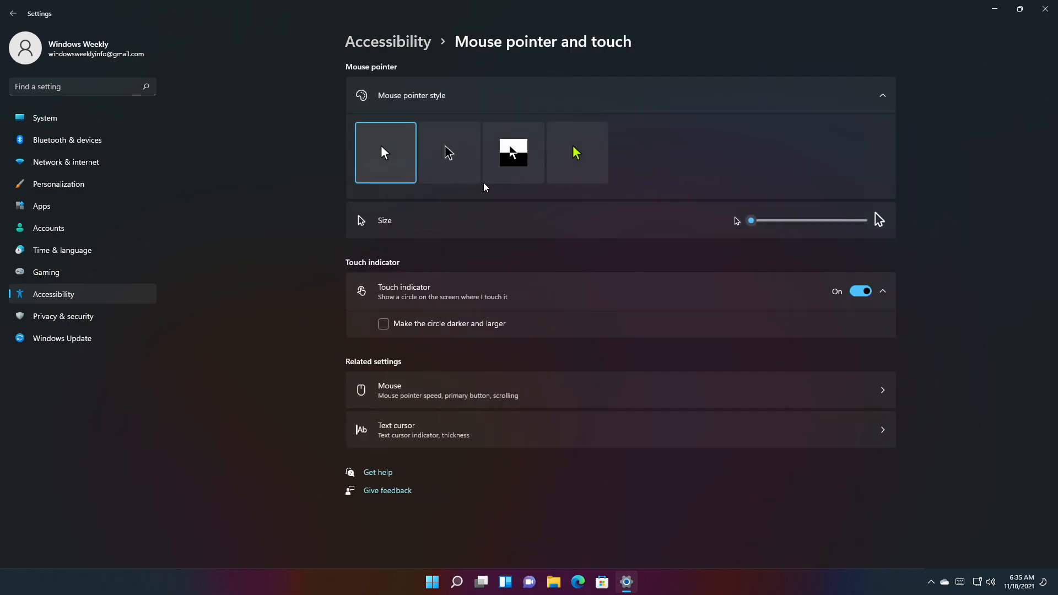
pyautogui.moveTo(481, 233)
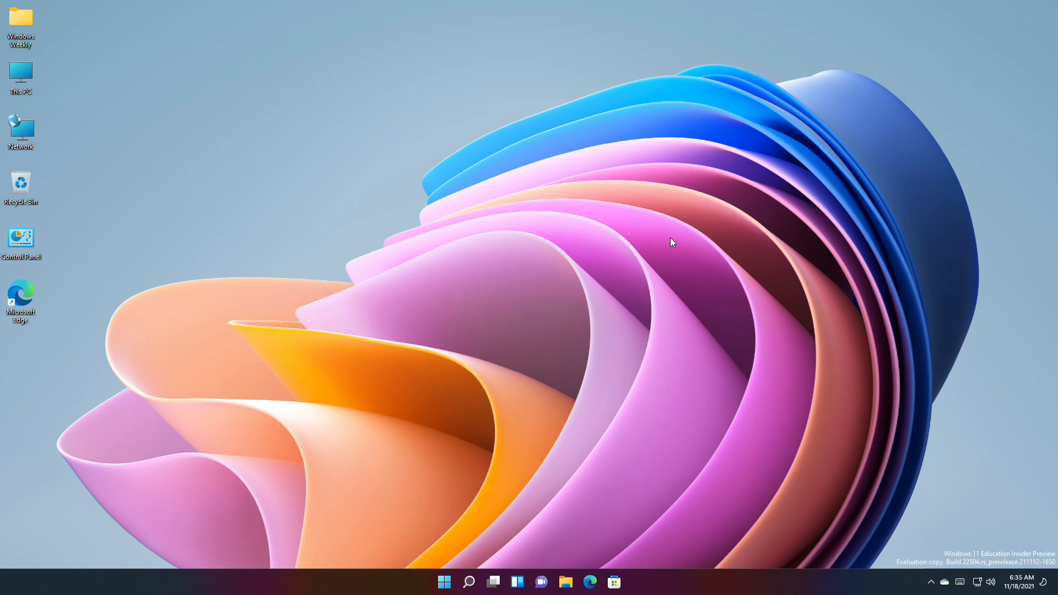
pyautogui.write('phone')
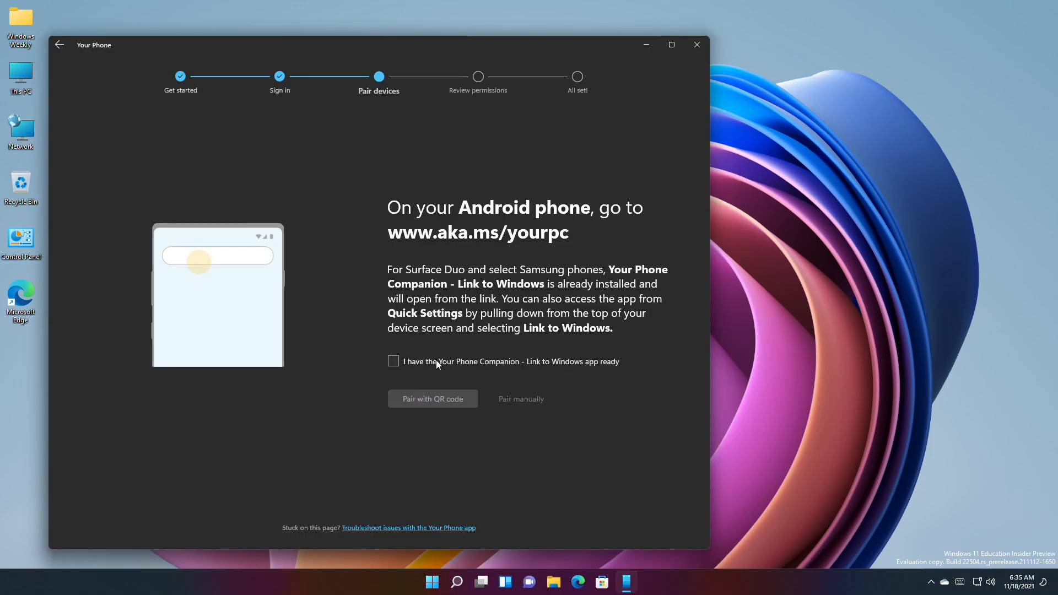
pyautogui.click(393, 362)
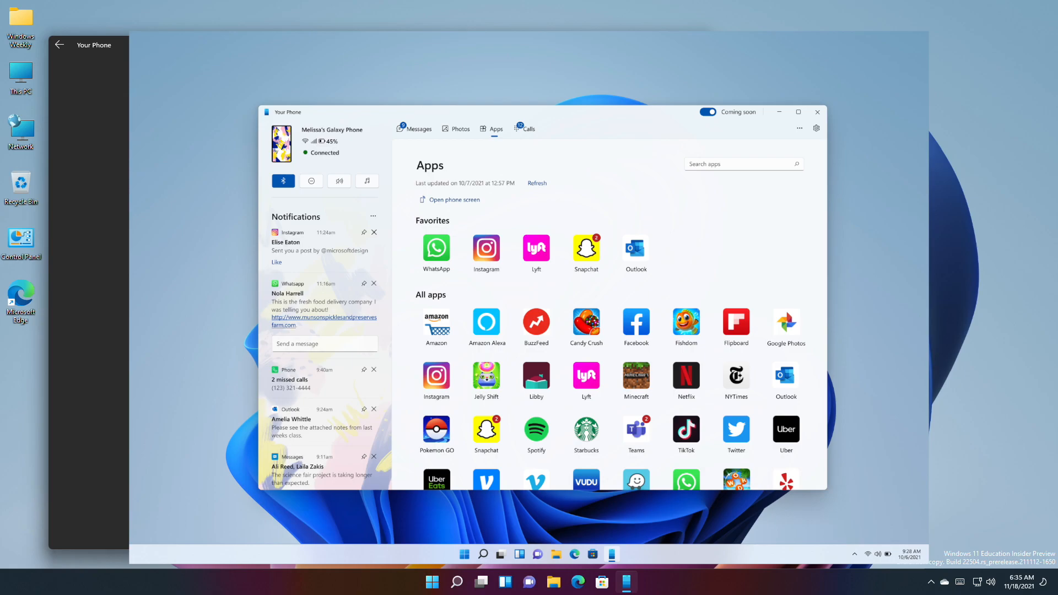
pyautogui.click(817, 112)
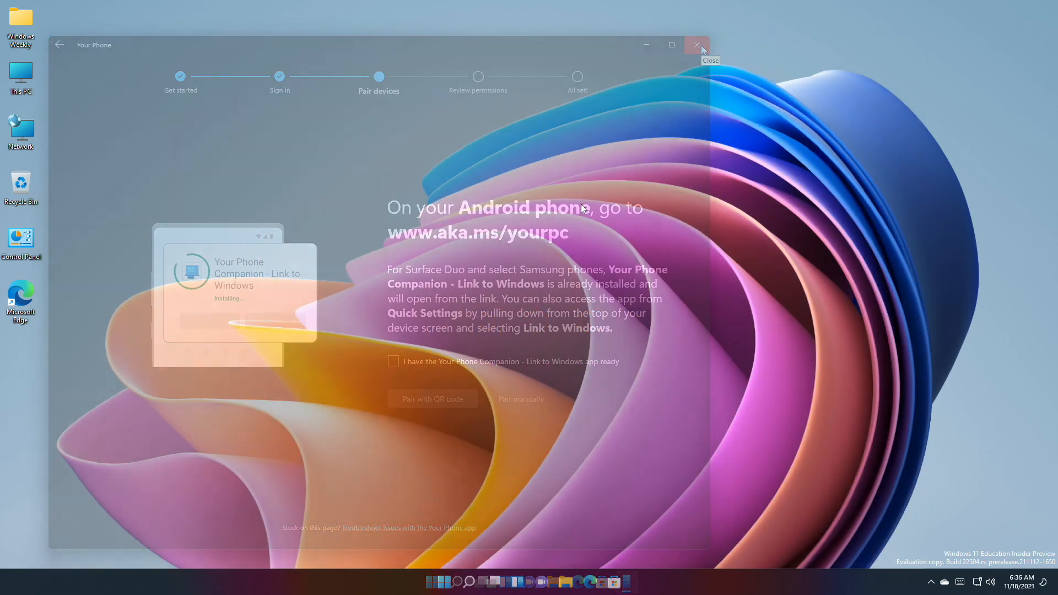
pyautogui.click(444, 581)
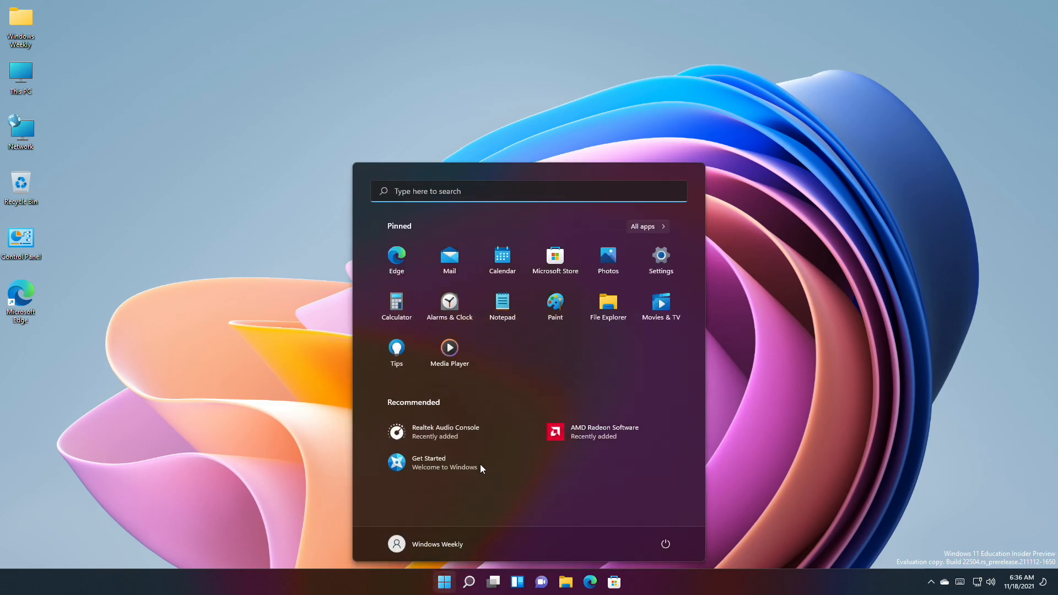
pyautogui.moveTo(610, 495)
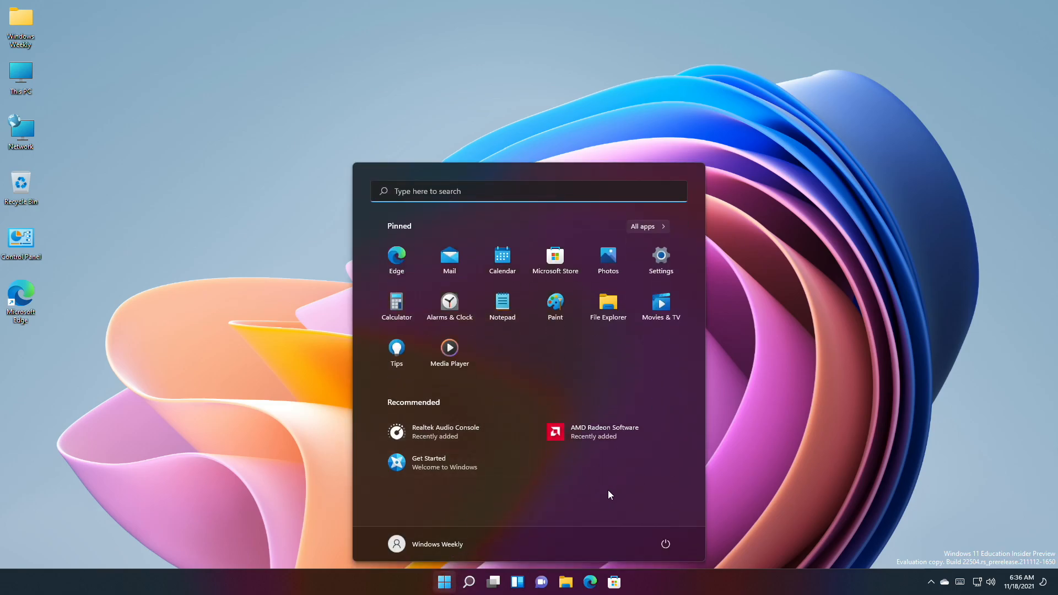
pyautogui.moveTo(747, 375)
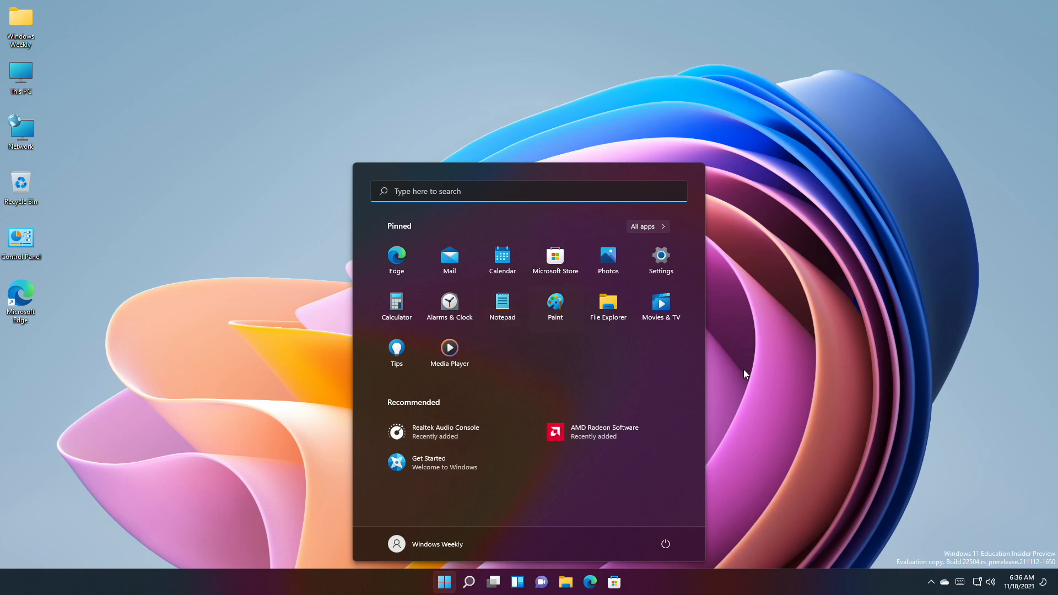
pyautogui.moveTo(557, 508)
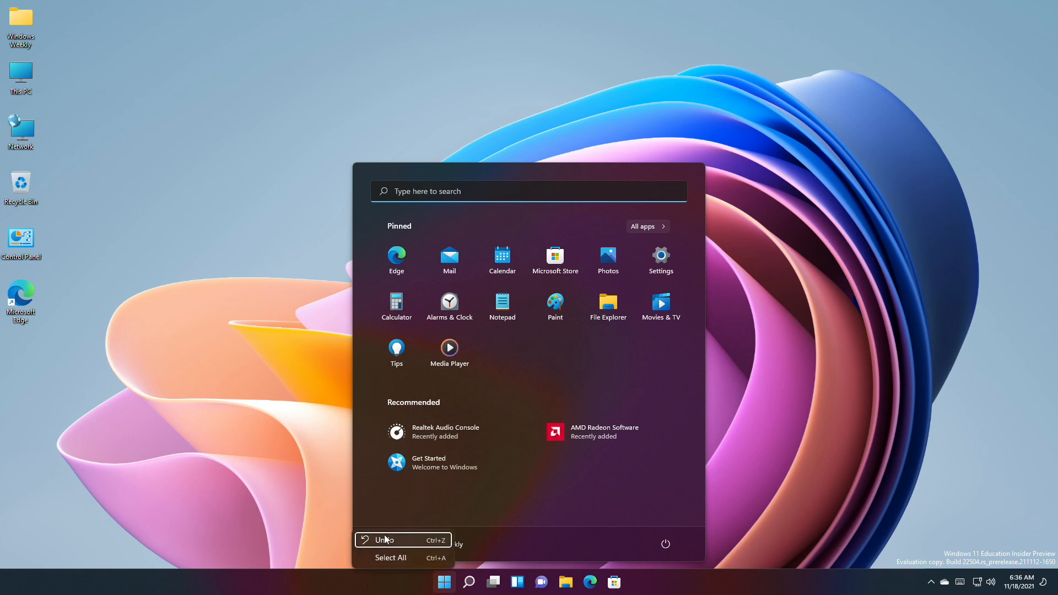
pyautogui.moveTo(411, 563)
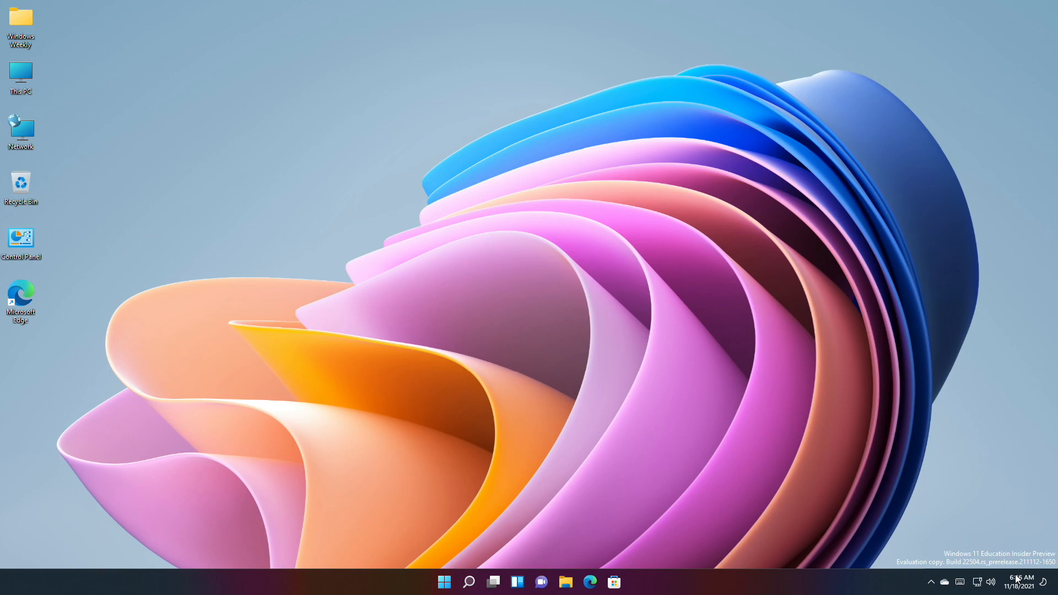
pyautogui.rightClick(1021, 581)
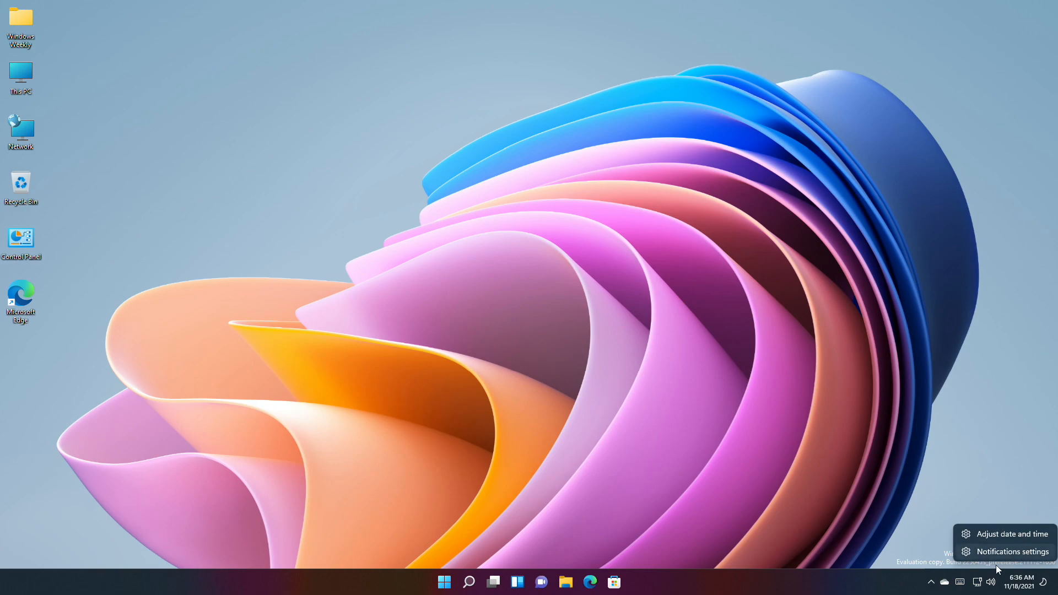
pyautogui.moveTo(971, 503)
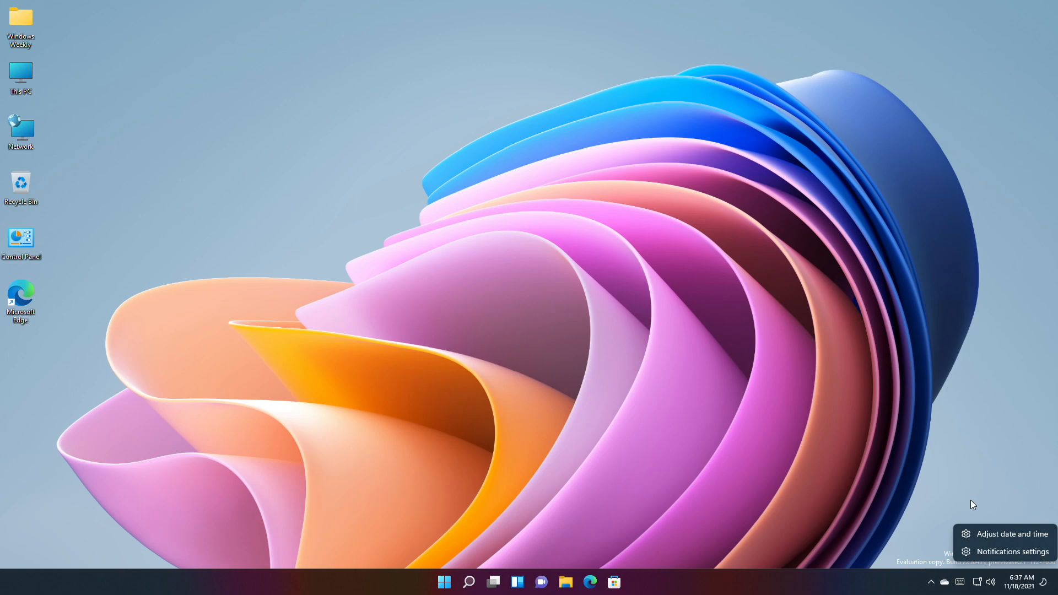
pyautogui.click(540, 315)
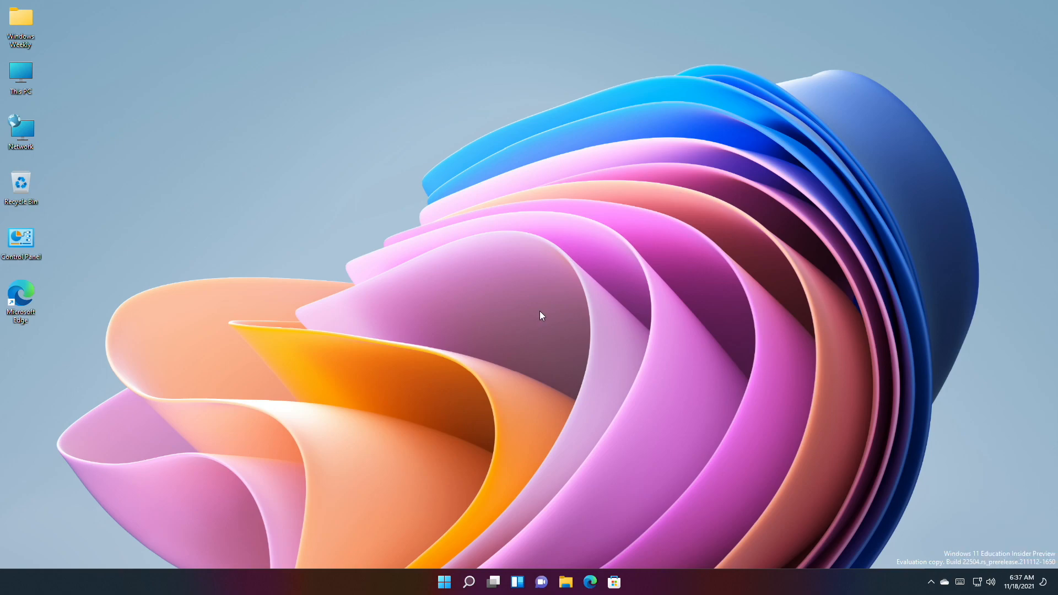